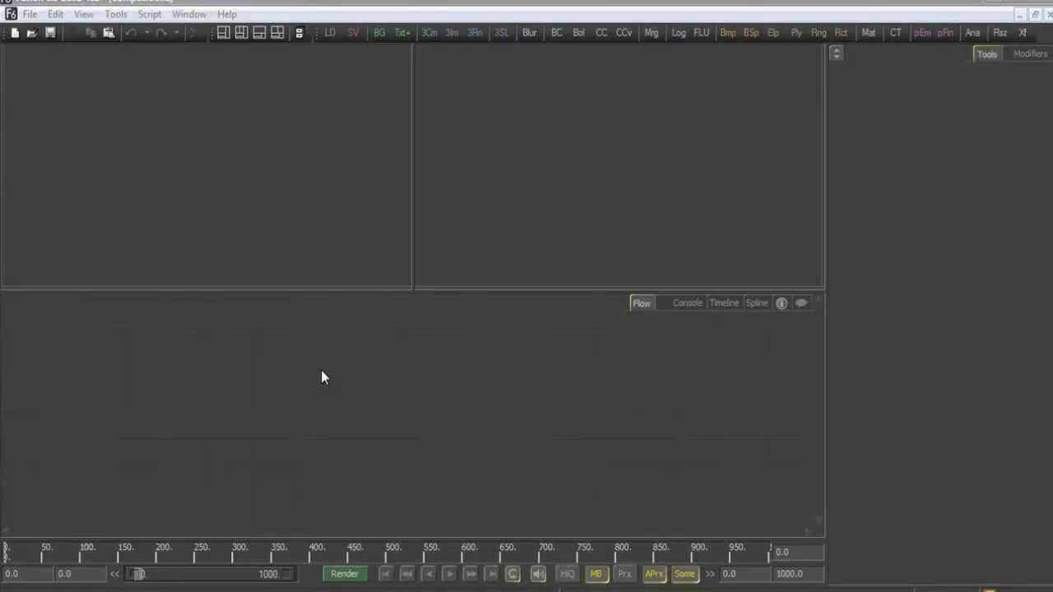
mouse_move(190, 218)
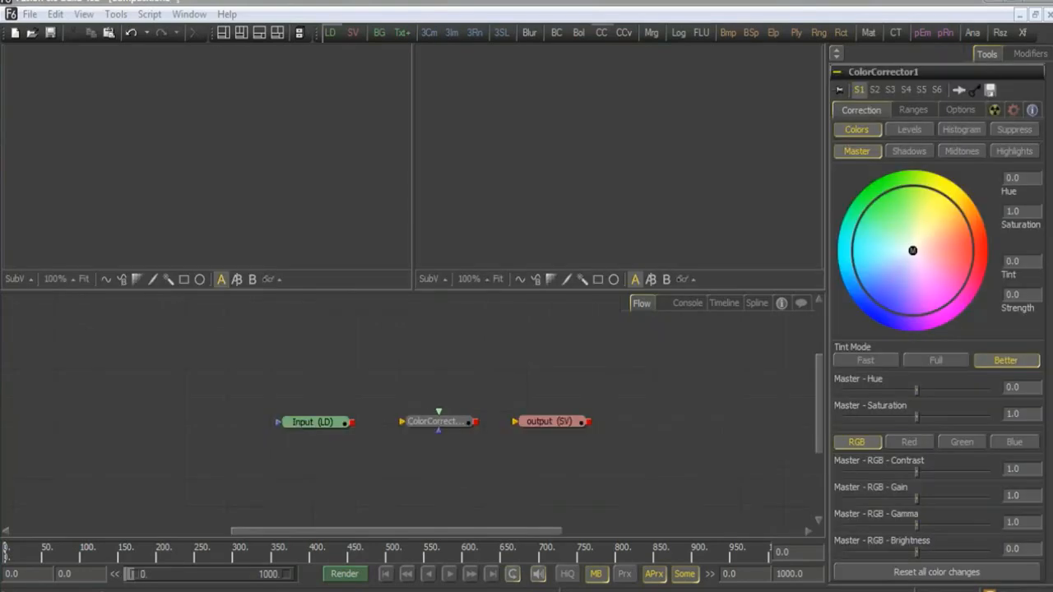
Wire the Input loader into the ColorCorrector node's input.
left_click(439, 421)
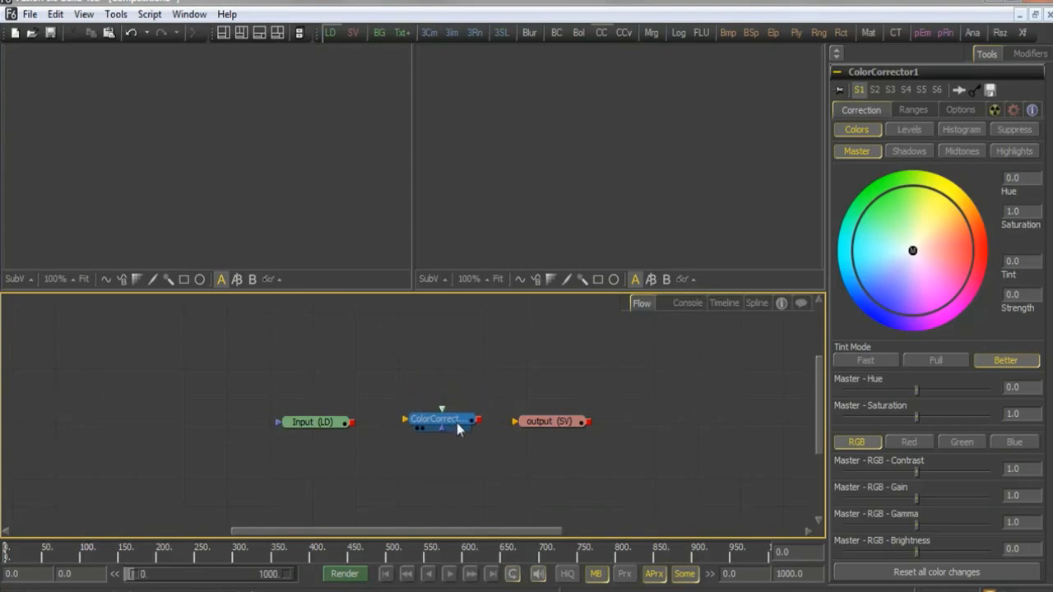
left_click(440, 420)
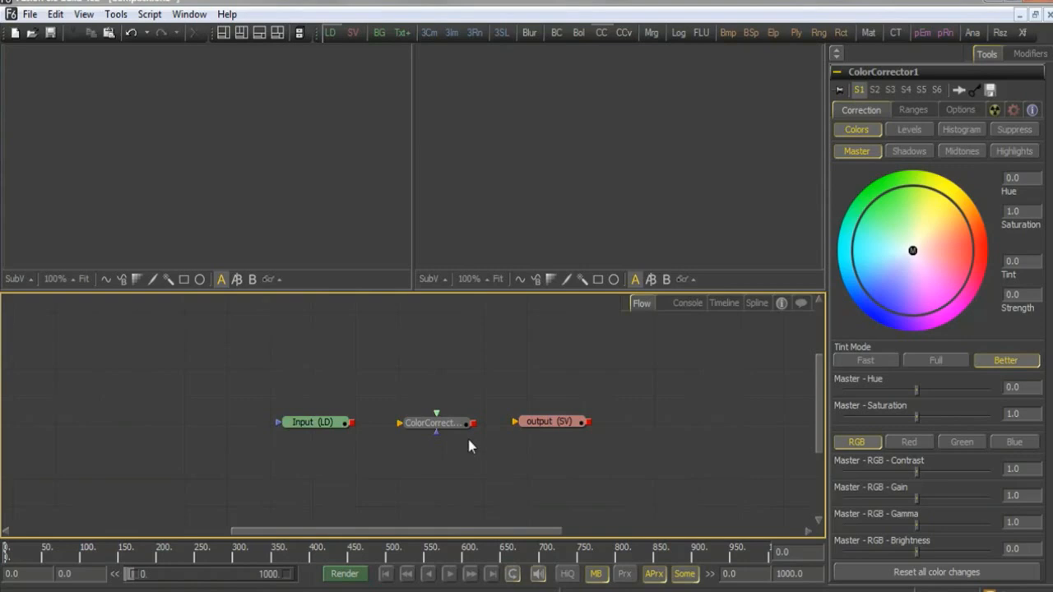
mouse_move(397, 440)
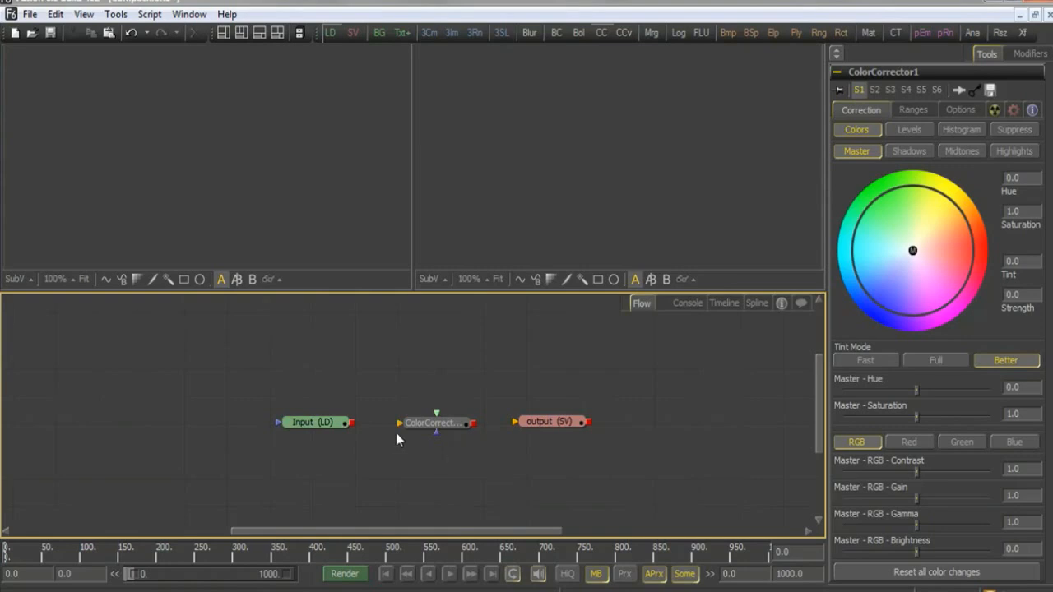
left_click_drag(345, 422, 402, 423)
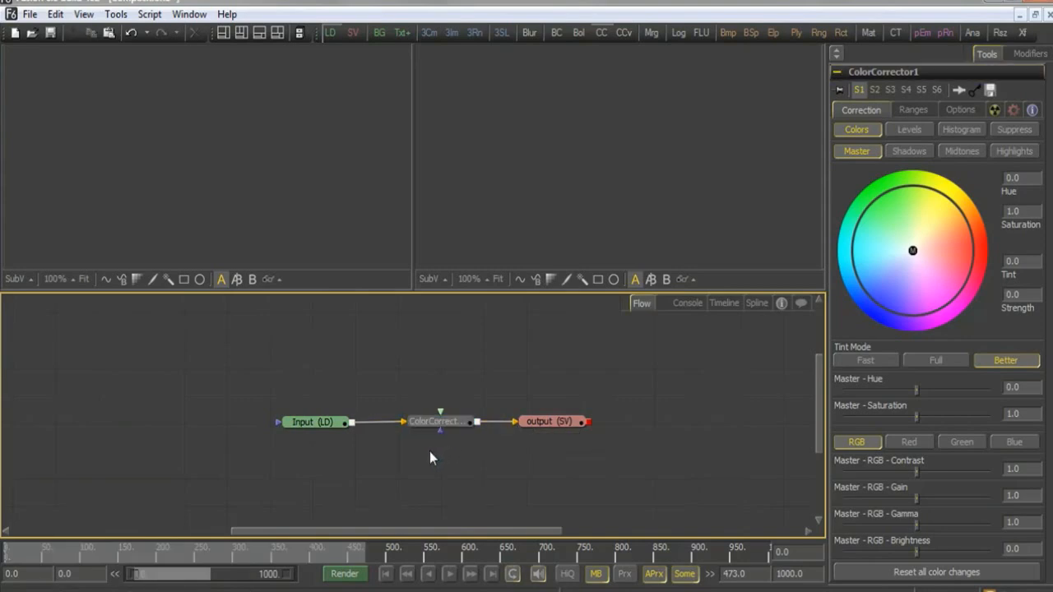
mouse_move(419, 466)
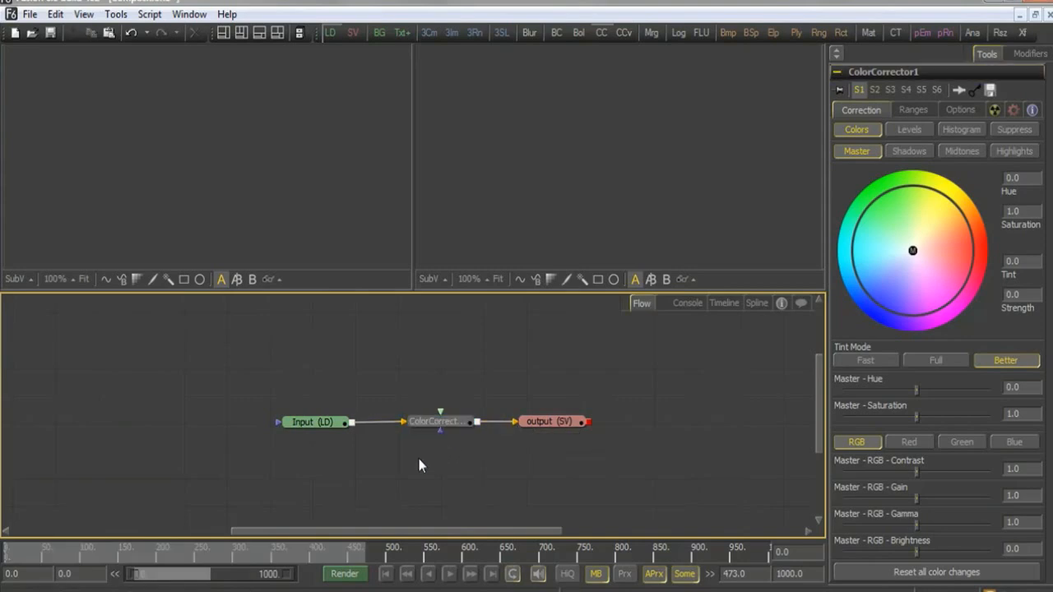
mouse_move(496, 441)
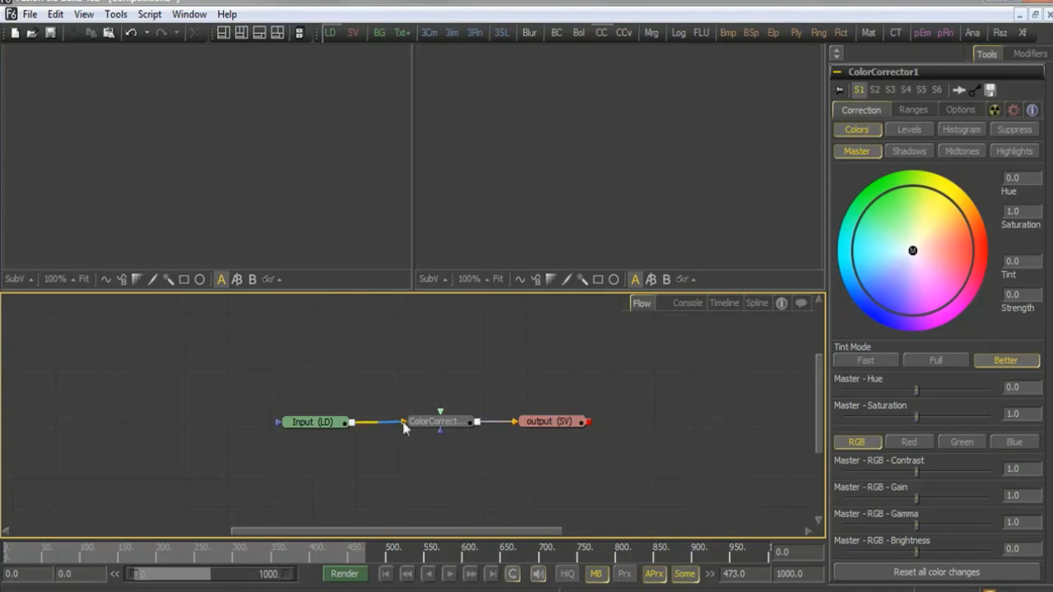
mouse_move(403, 425)
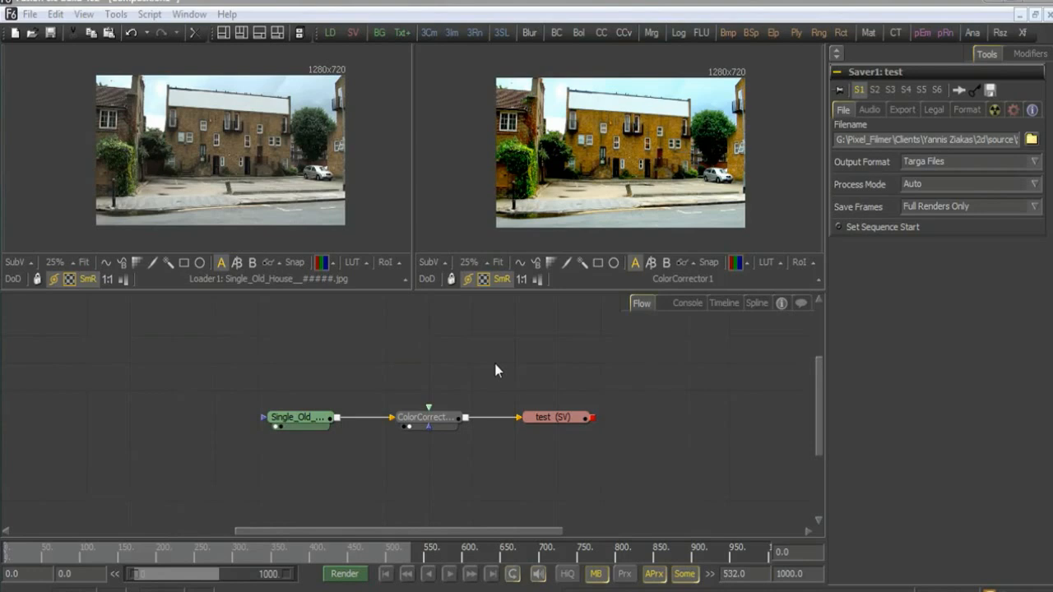
mouse_move(558, 360)
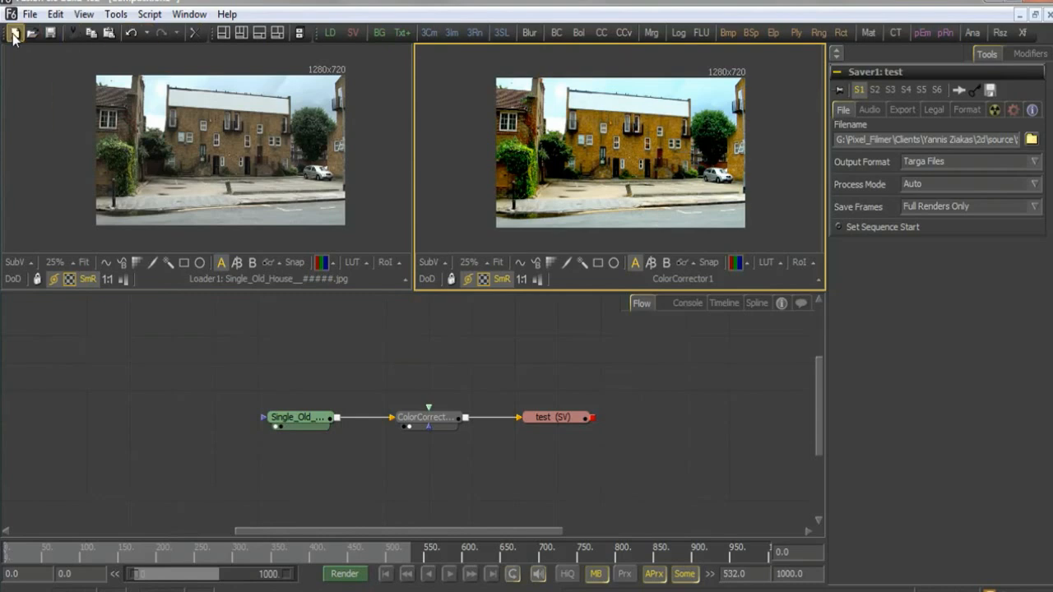
mouse_move(641, 24)
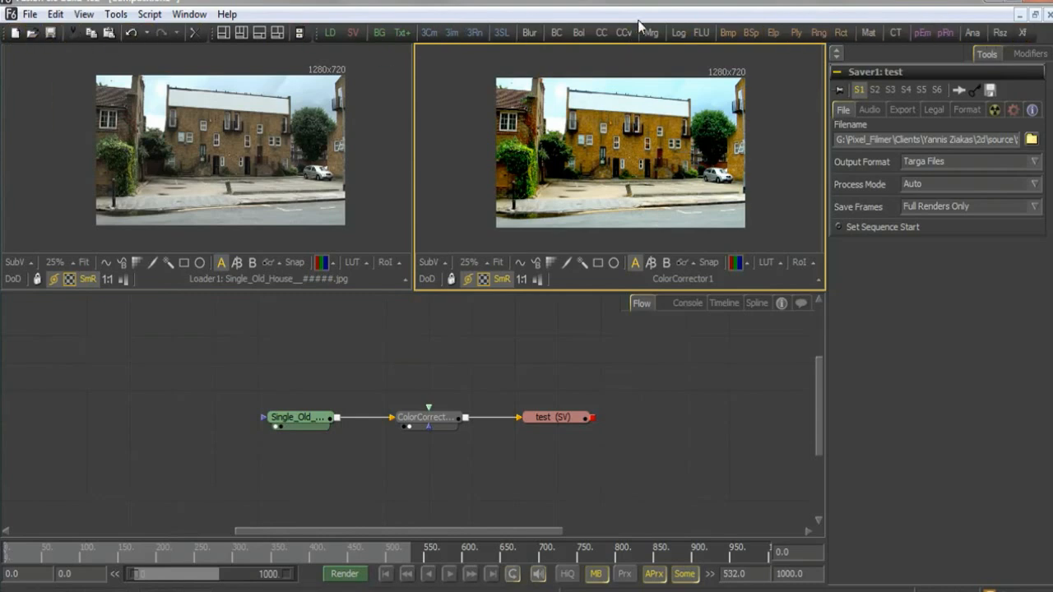
mouse_move(954, 314)
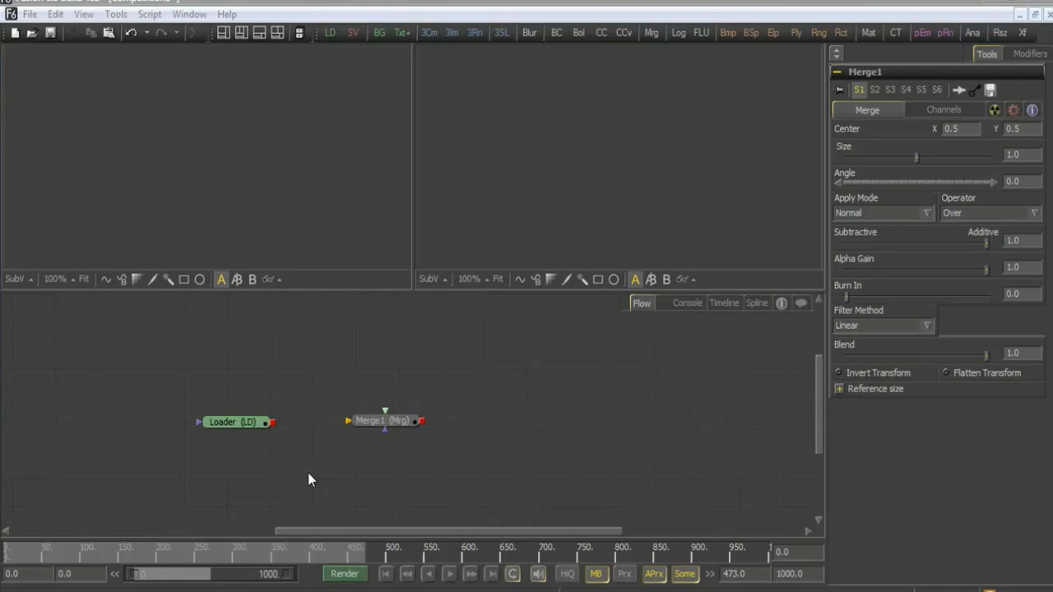
mouse_move(244, 512)
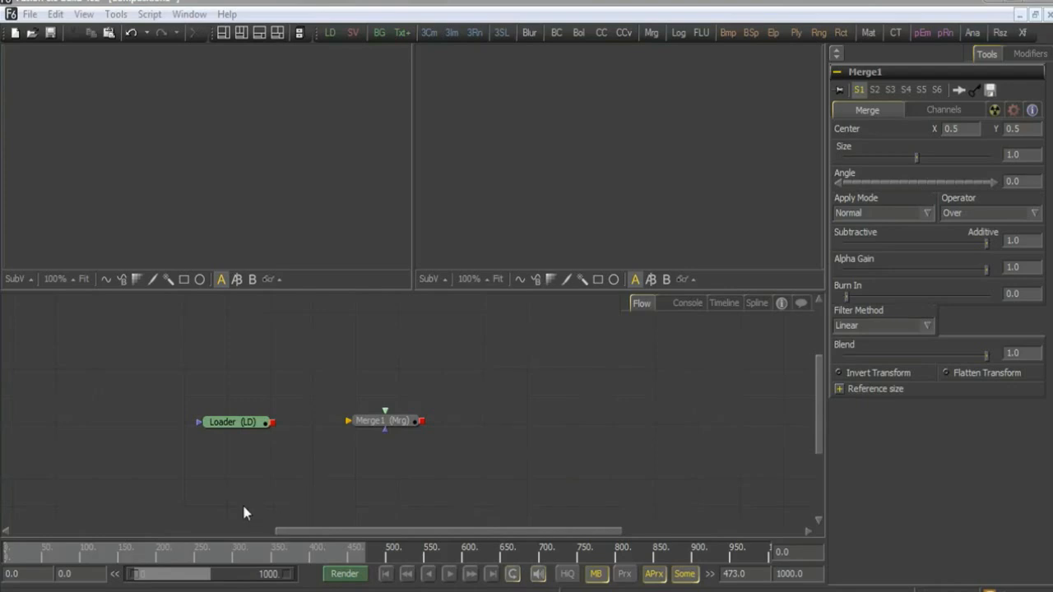
mouse_move(390, 491)
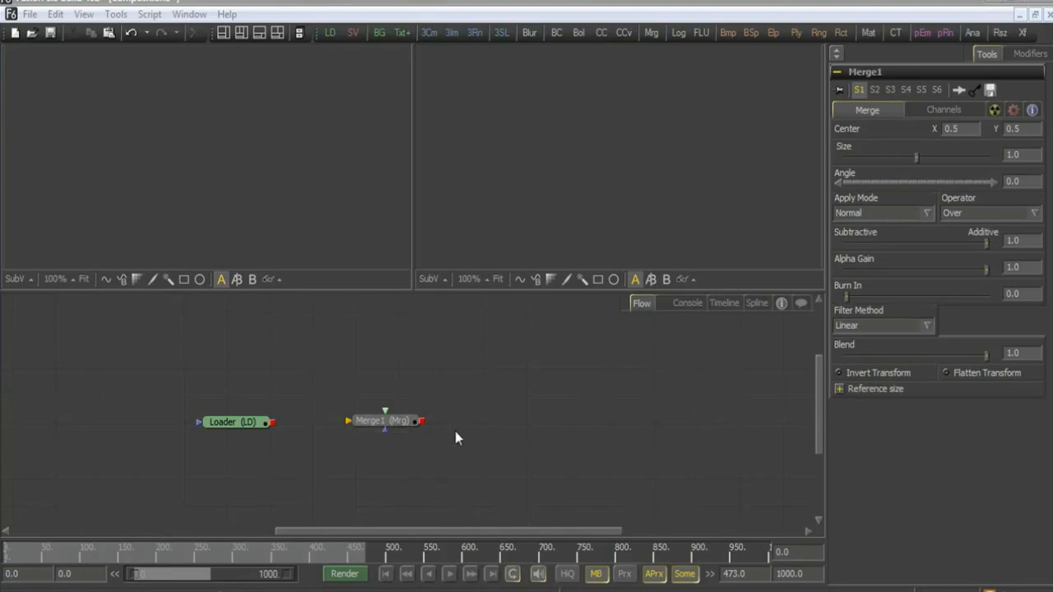
mouse_move(895, 27)
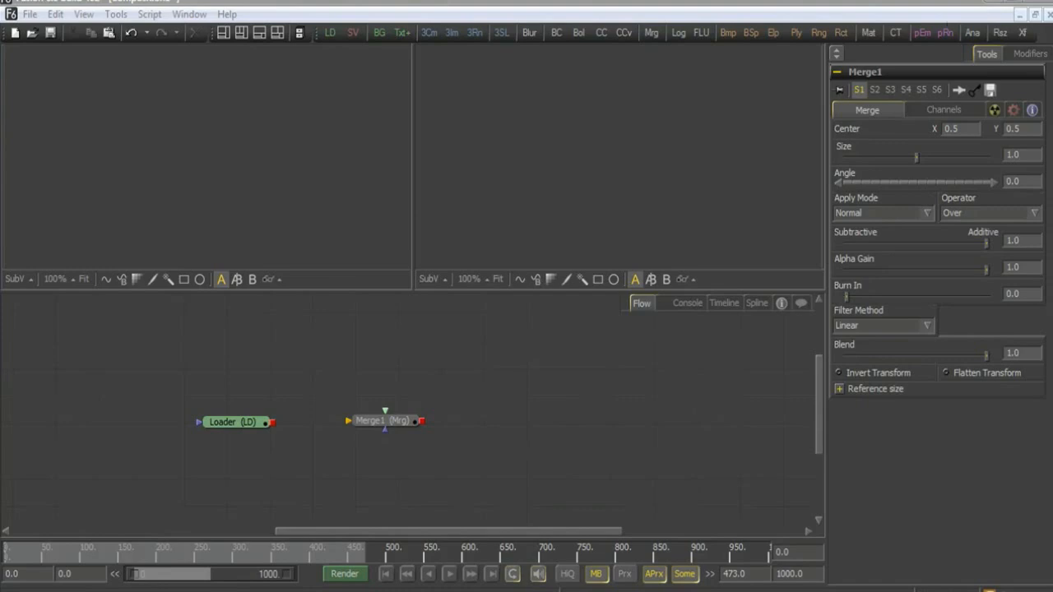
Bring up the Add Tool menu in the Flow view beside Loader and Merge1.
left_click(486, 430)
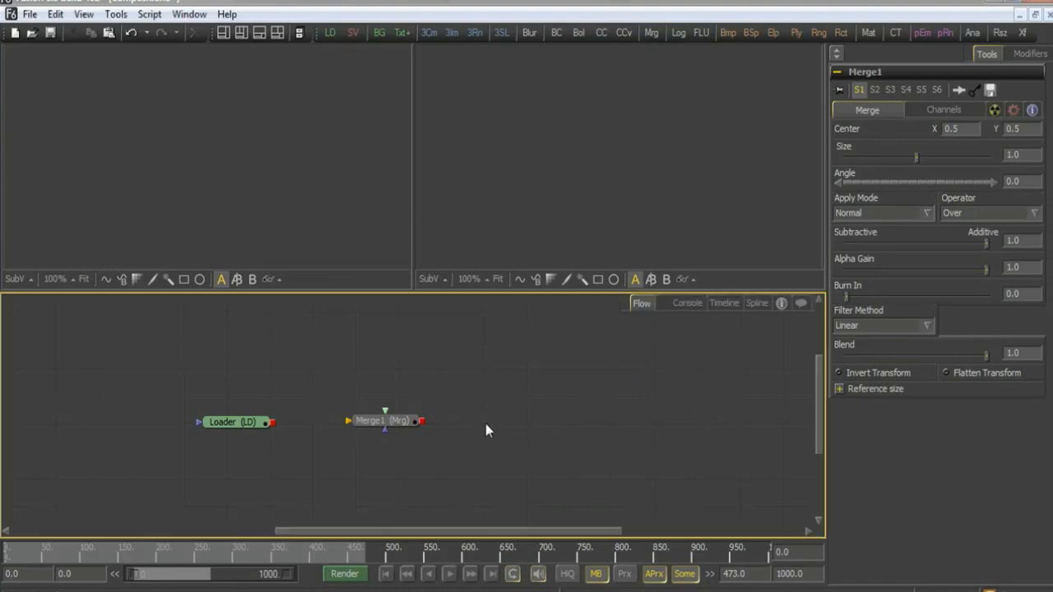
right_click(485, 427)
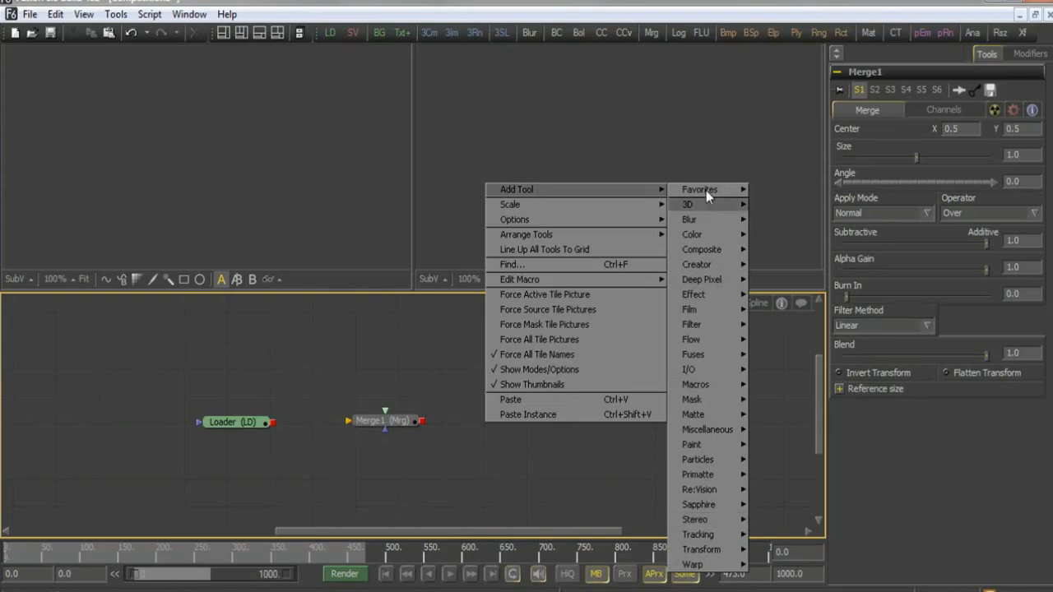
mouse_move(707, 189)
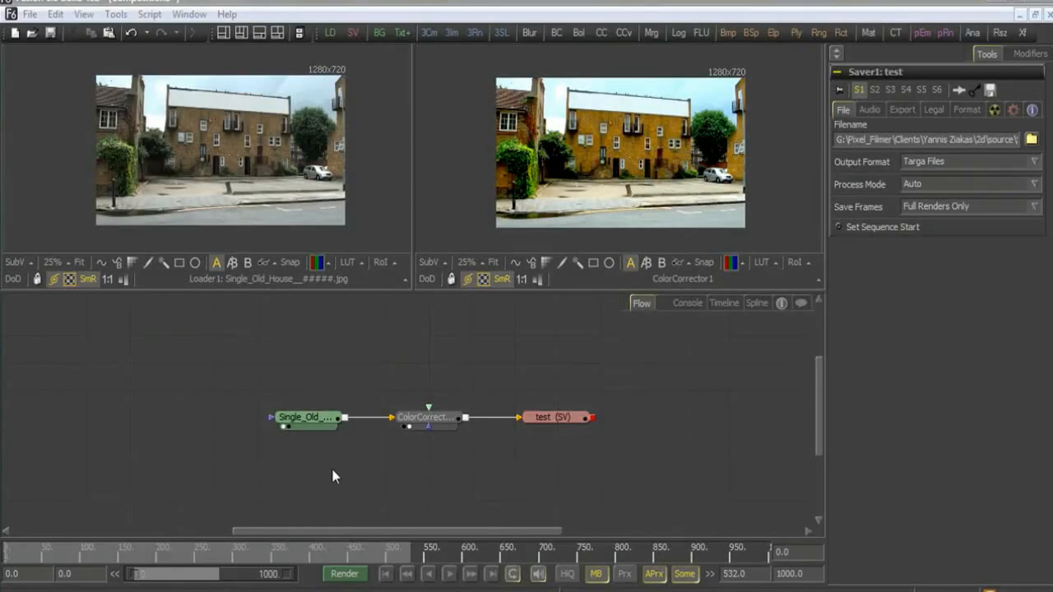
Inspect the house loader and ColorCorrector, then move the loader up and left.
left_click(306, 418)
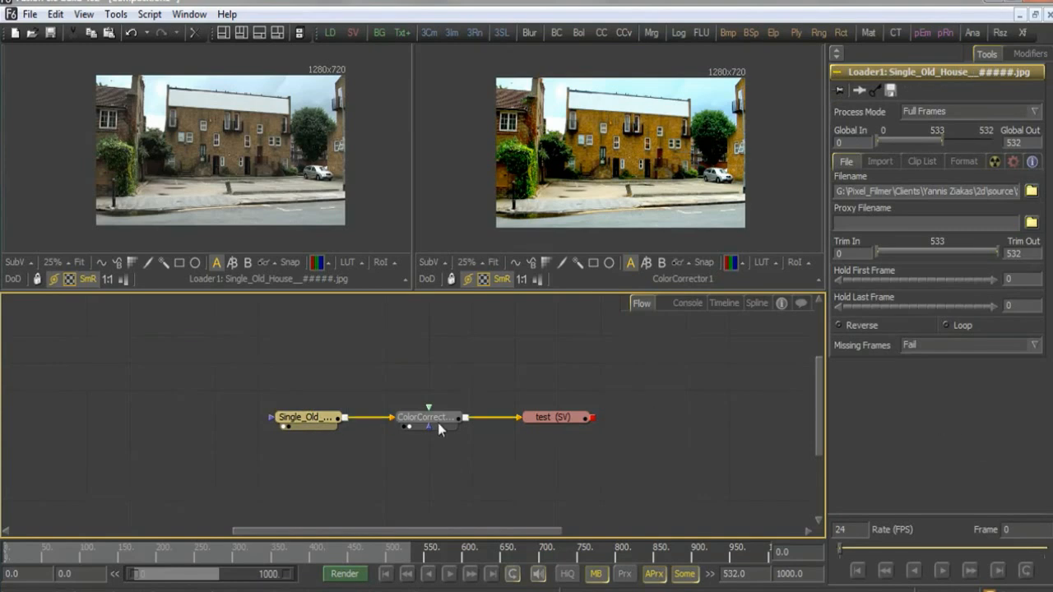
left_click(427, 417)
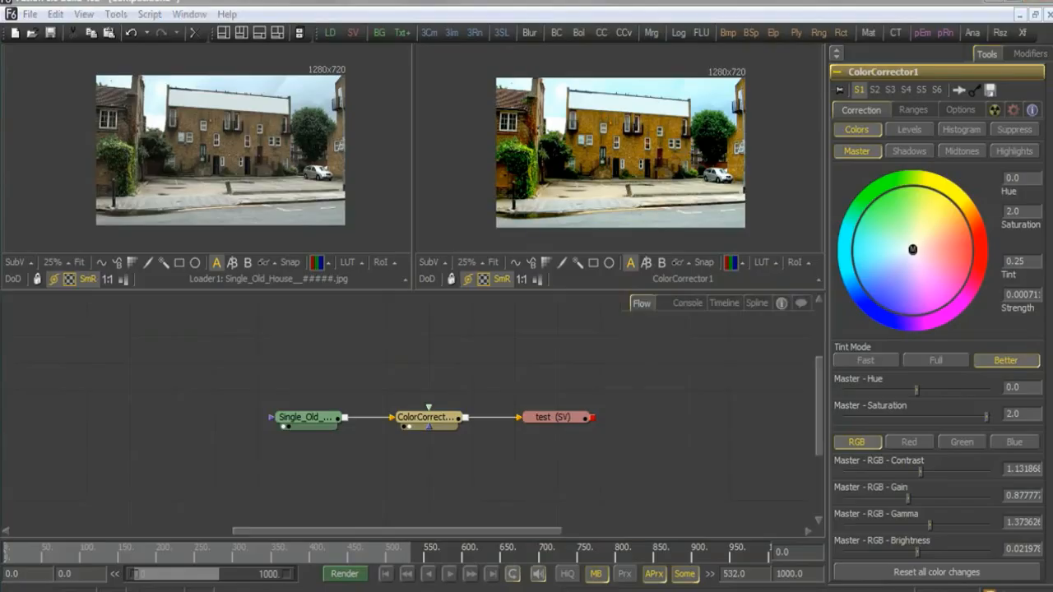
left_click(292, 417)
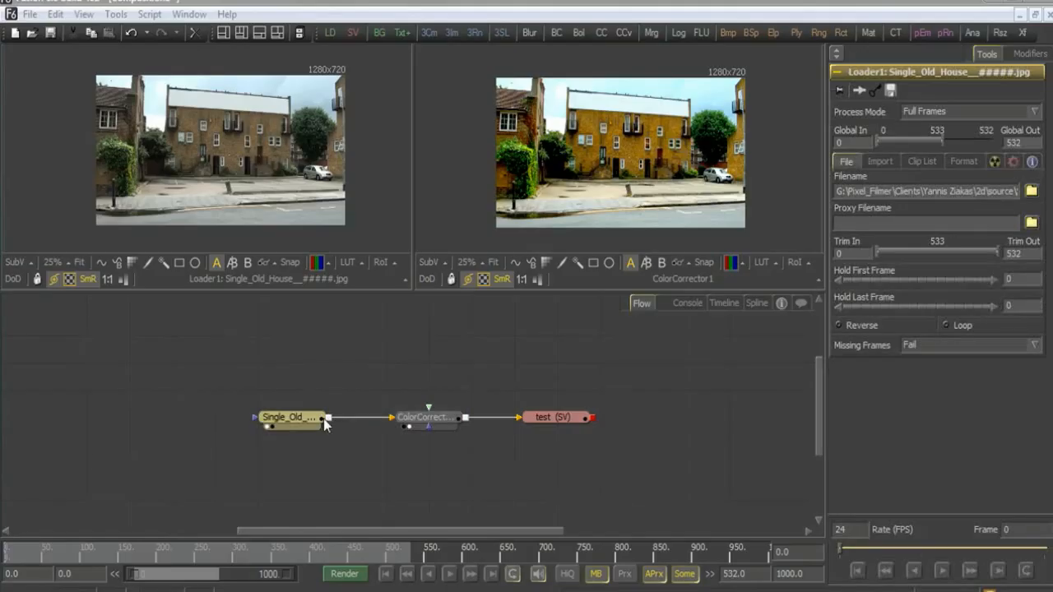
left_click_drag(287, 417, 246, 399)
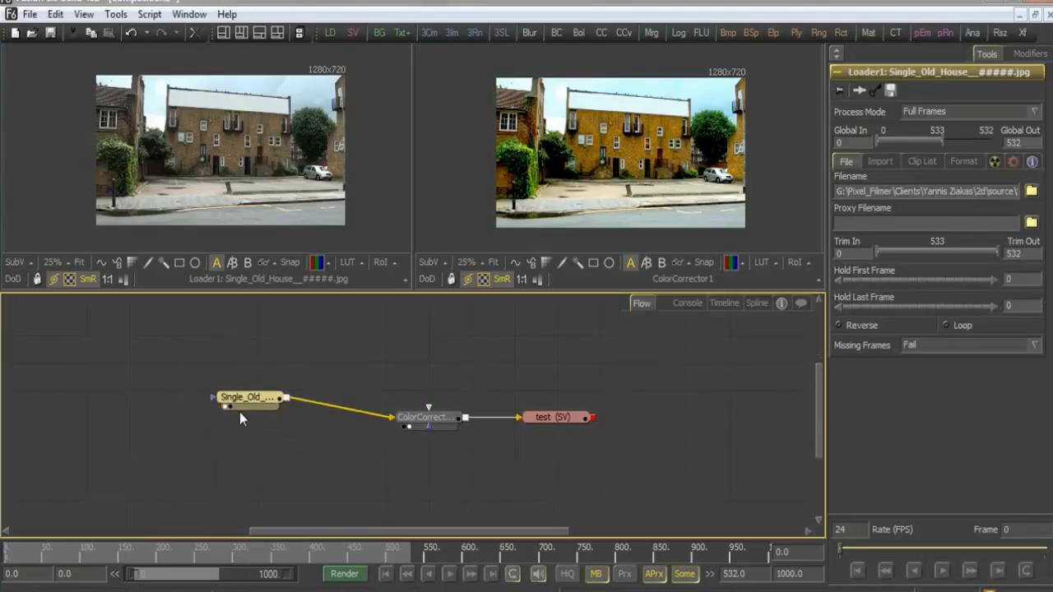
left_click_drag(249, 398, 253, 421)
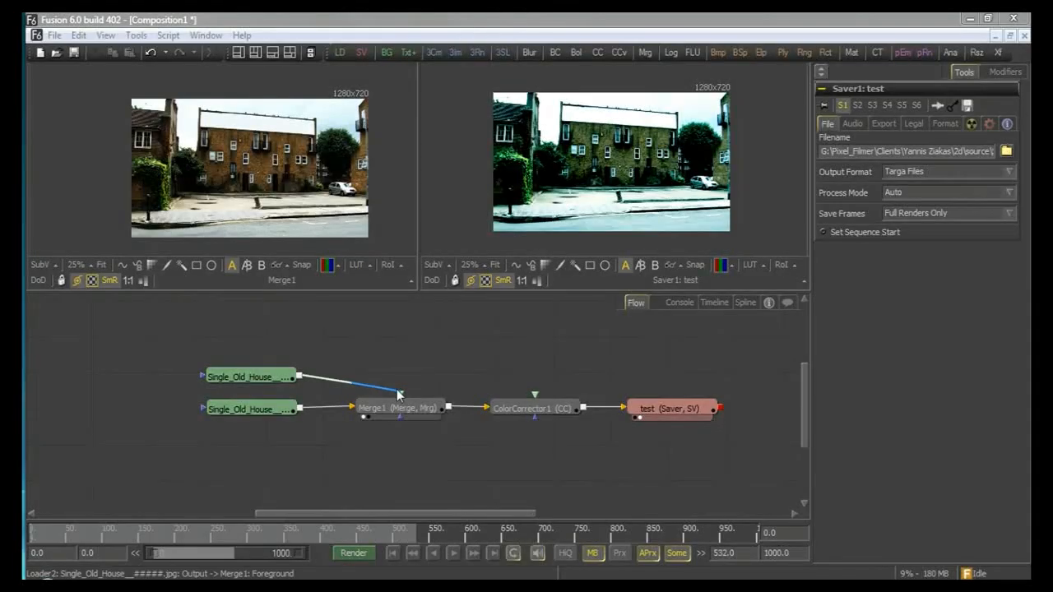
Connect the second house loader to Merge1's foreground input.
left_click(399, 391)
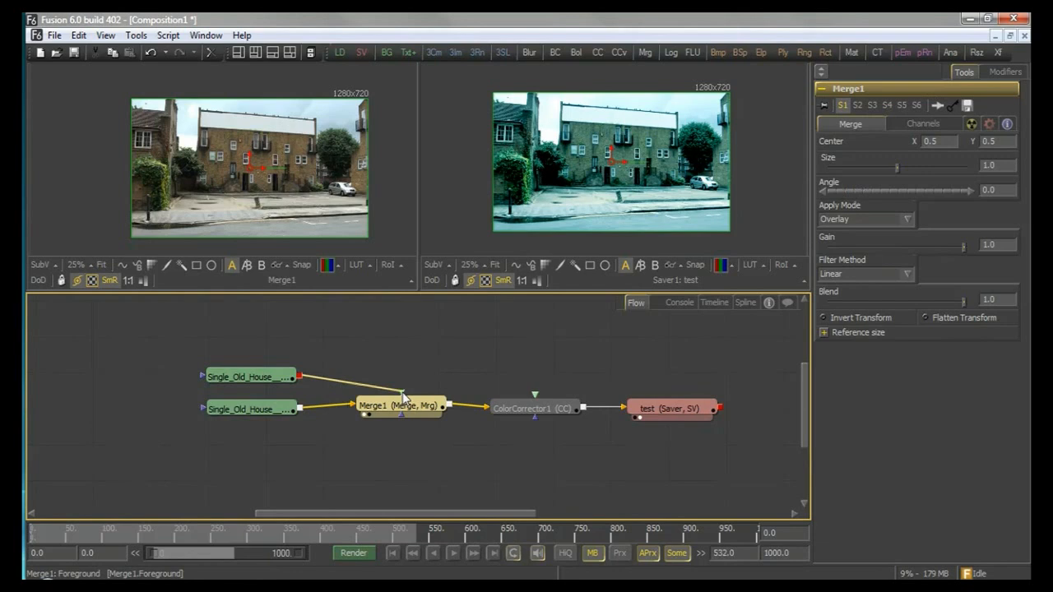
mouse_move(424, 411)
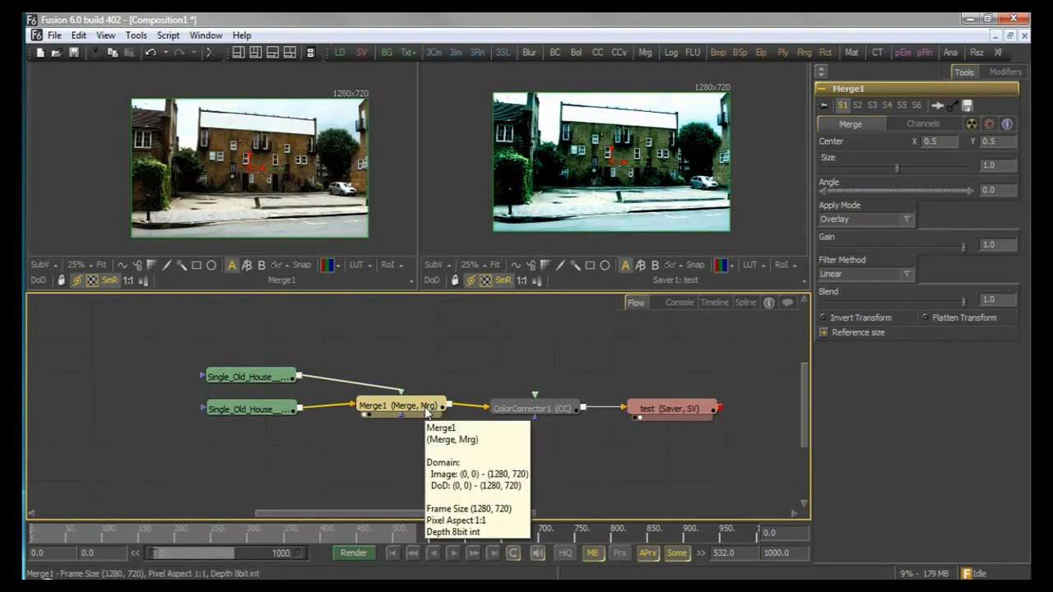